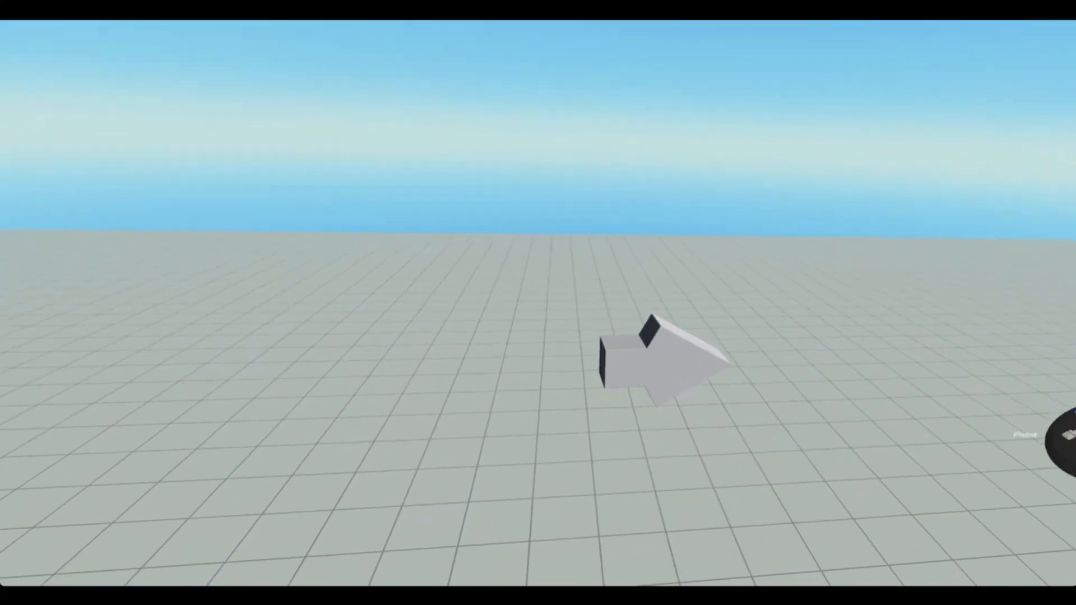
Review the ProjectileLauncher's Behavior settings: Sphere, speed 20, gravity 0, scale 0.1
left_click(665, 357)
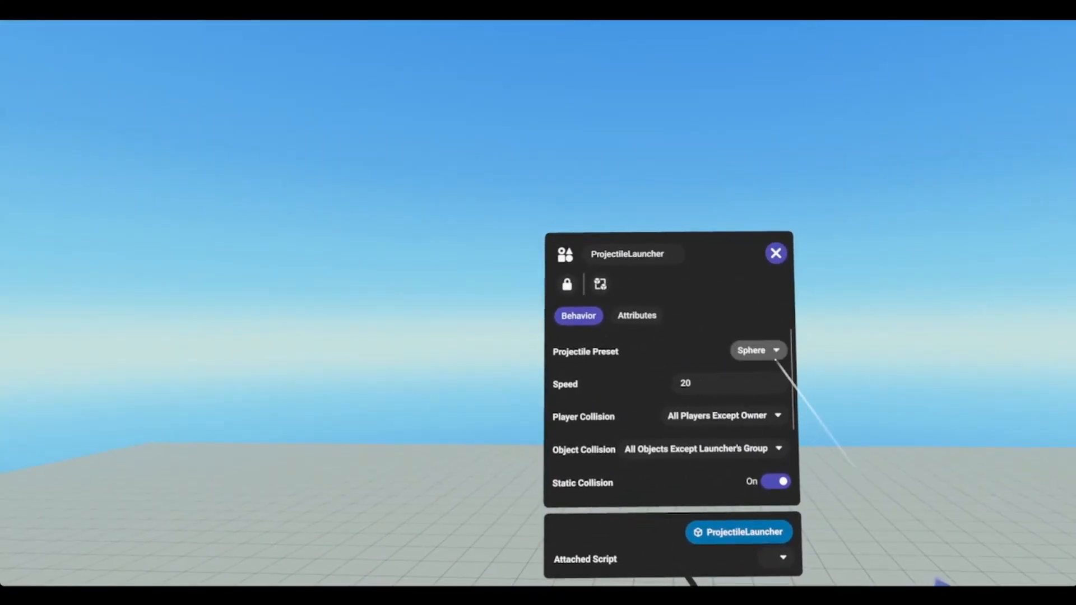
left_click(757, 349)
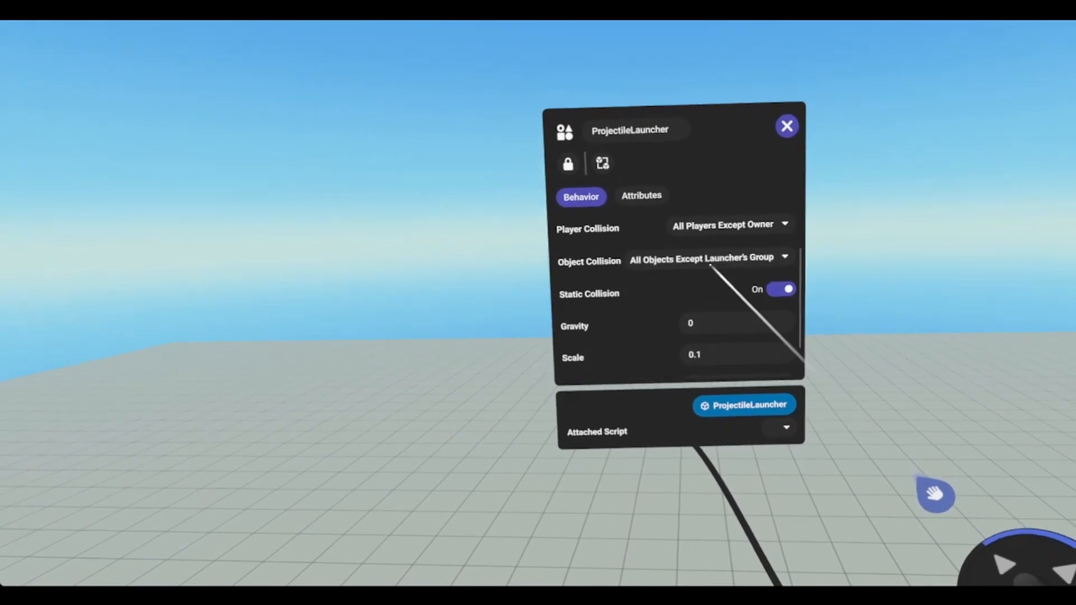
left_click(785, 257)
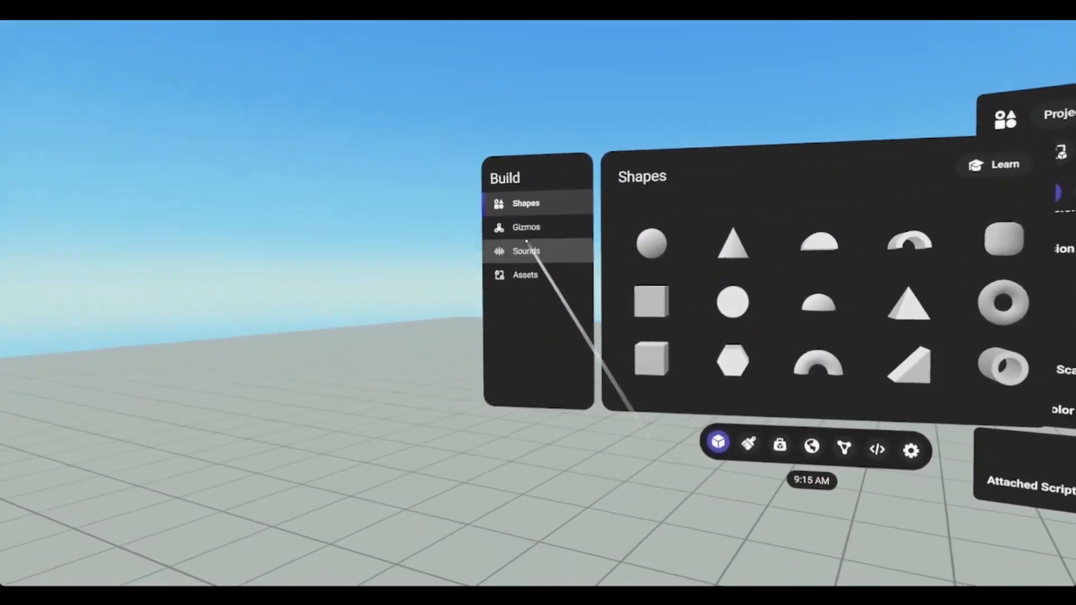
Show the Gizmos library and dismiss the ProjectileLauncher properties panel
left_click(526, 226)
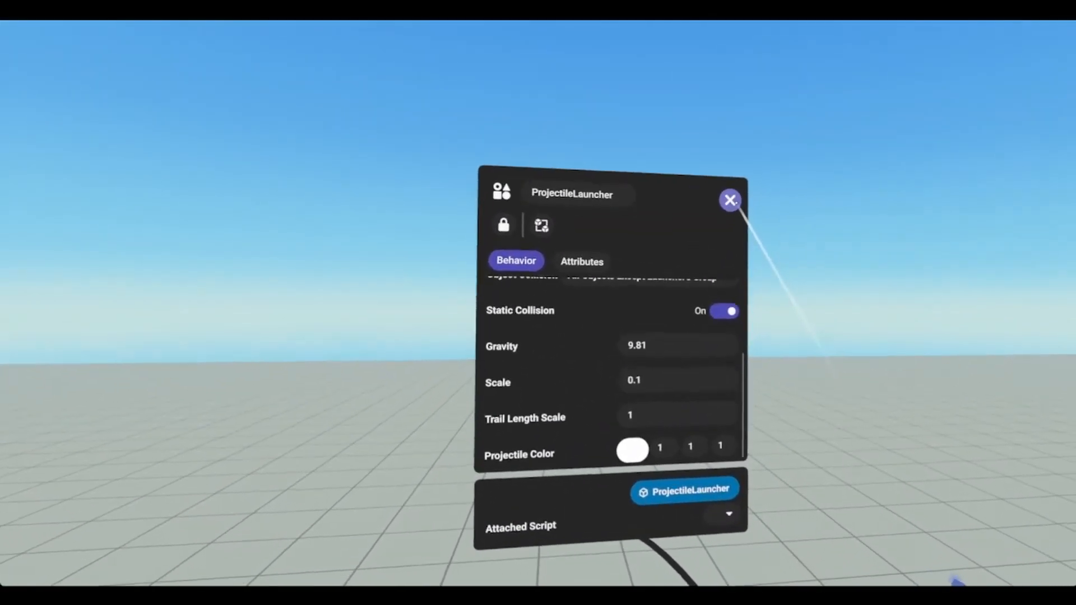
left_click(729, 199)
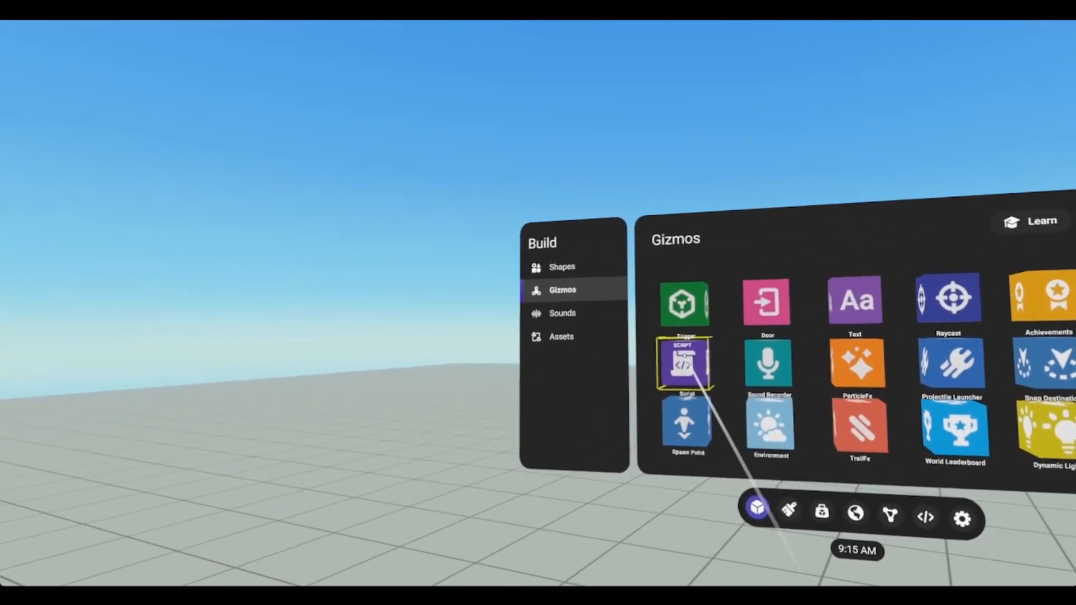
Spawn a Script gizmo and scroll Script1's block palette toward Collision Events
left_click(686, 364)
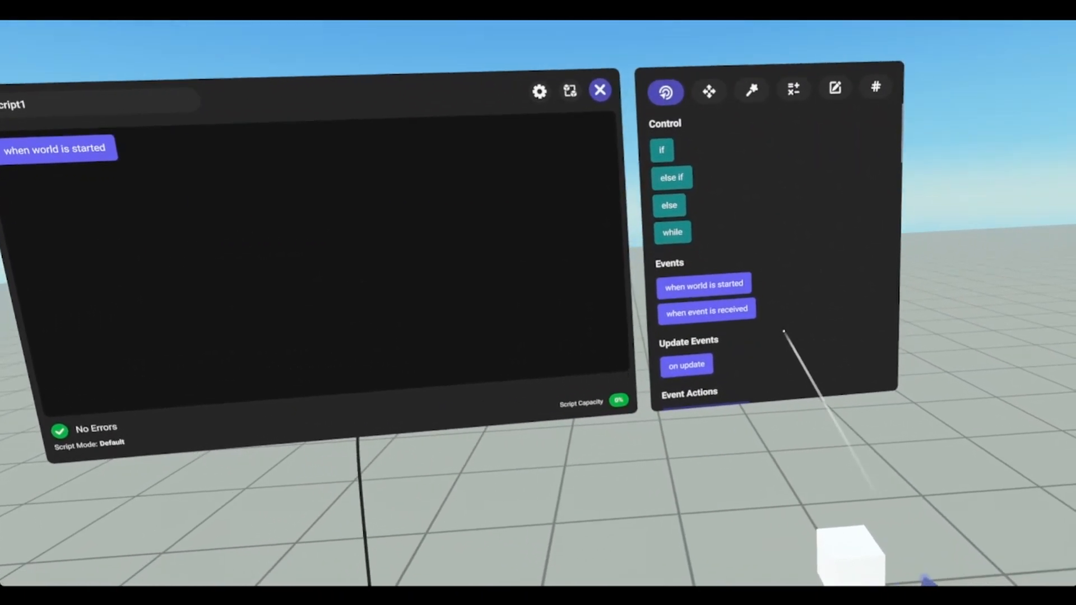
scroll("down", 3)
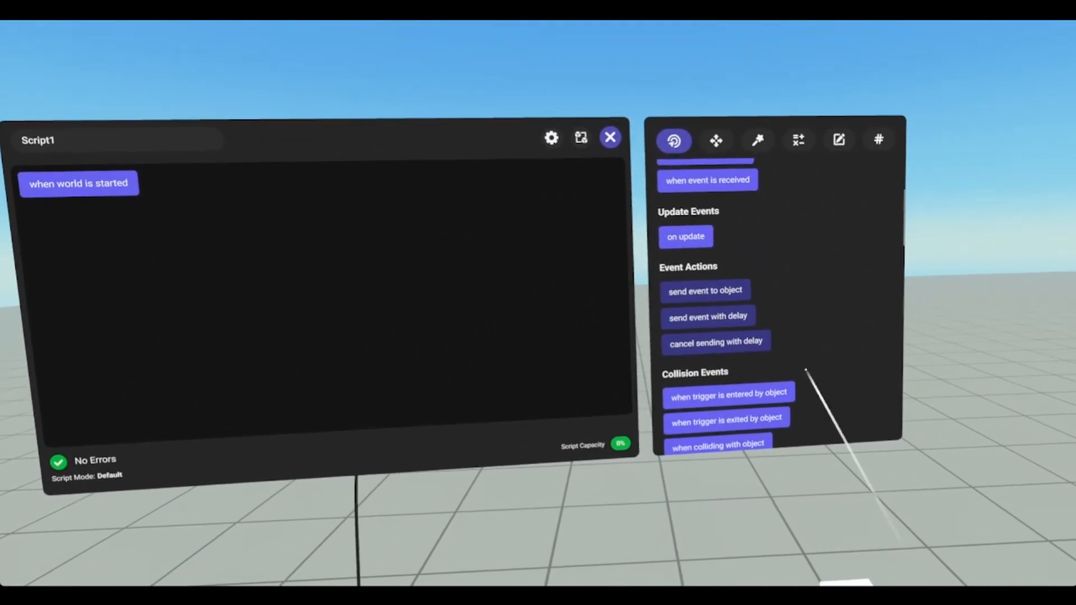
scroll("down", 3)
type("F")
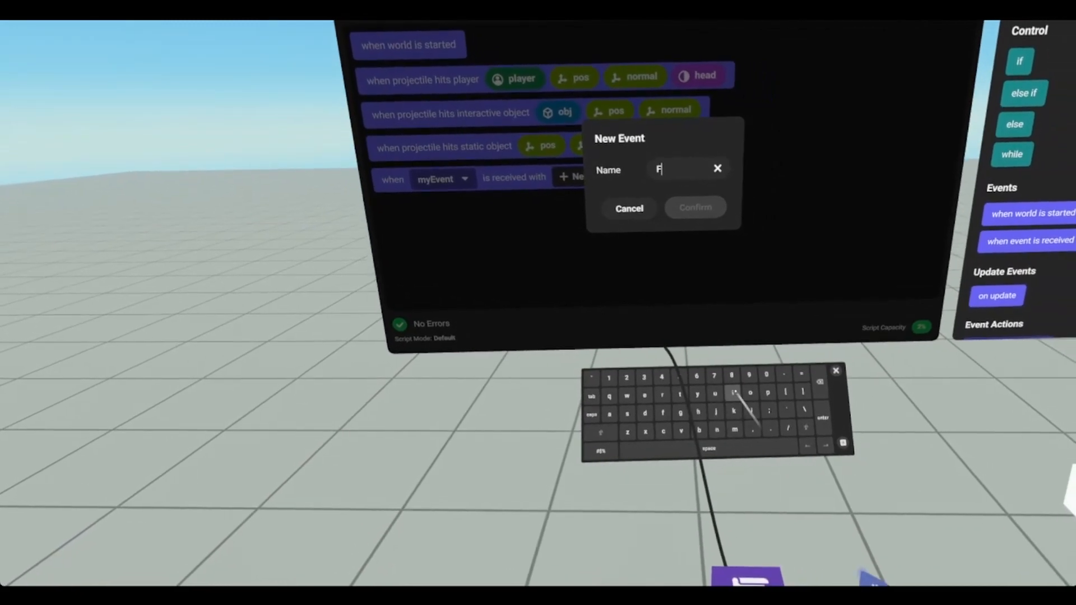
Name the new script event 'Fire' and confirm it
type("ire")
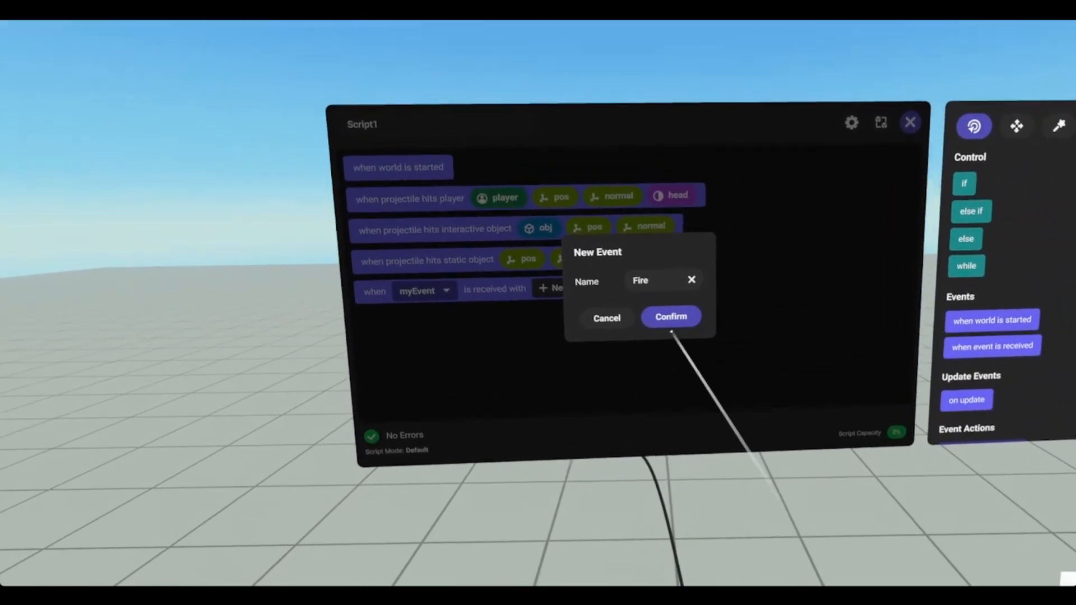
left_click(670, 315)
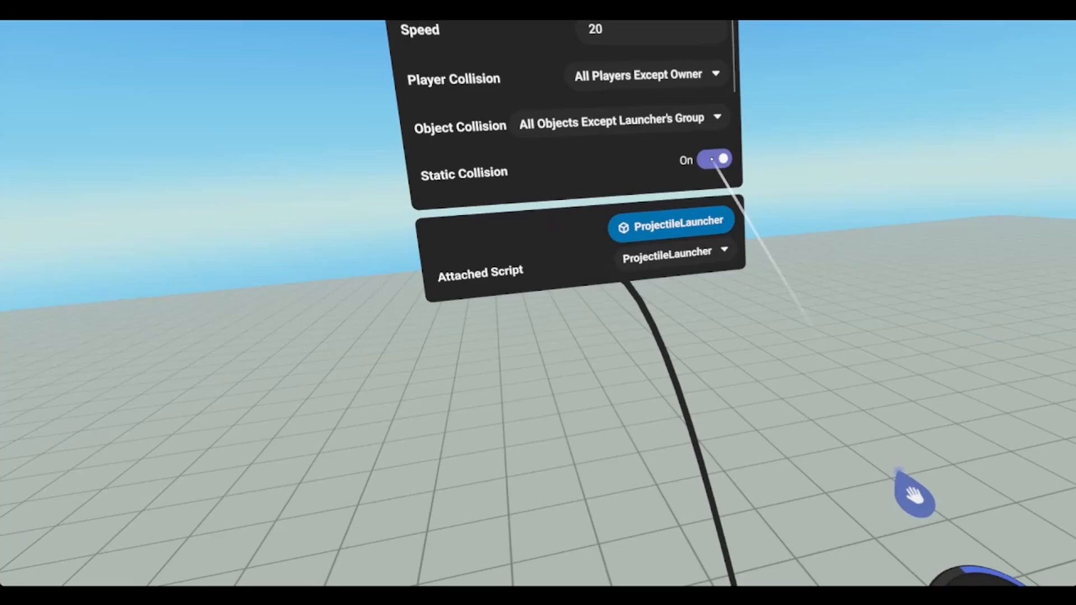
Attach the ProjectileLauncher script to the launcher and set gravity to -9.81
left_click(713, 158)
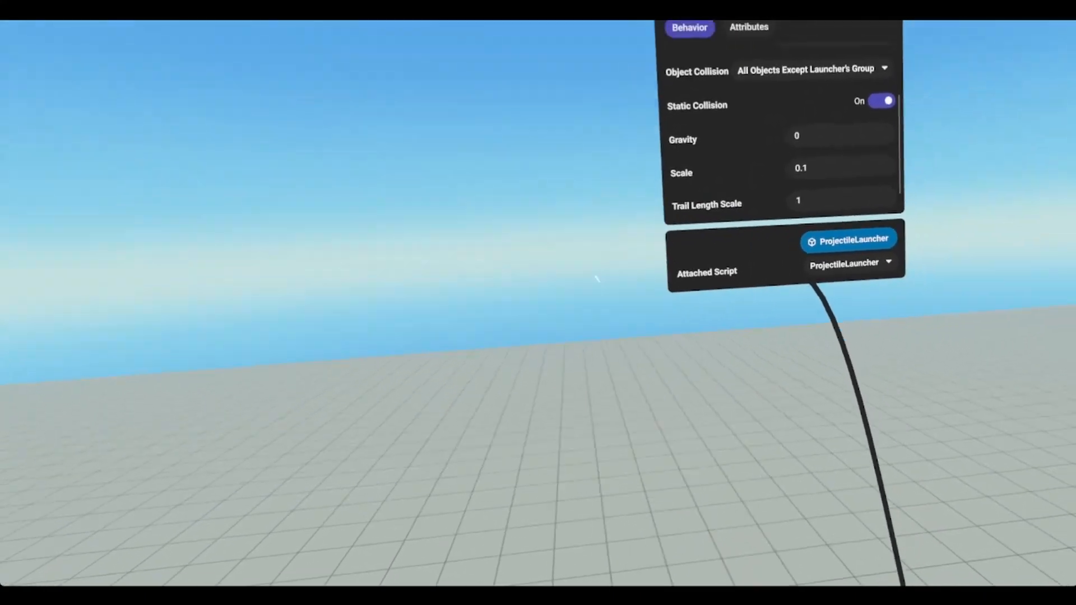
left_click(797, 135)
type("-9")
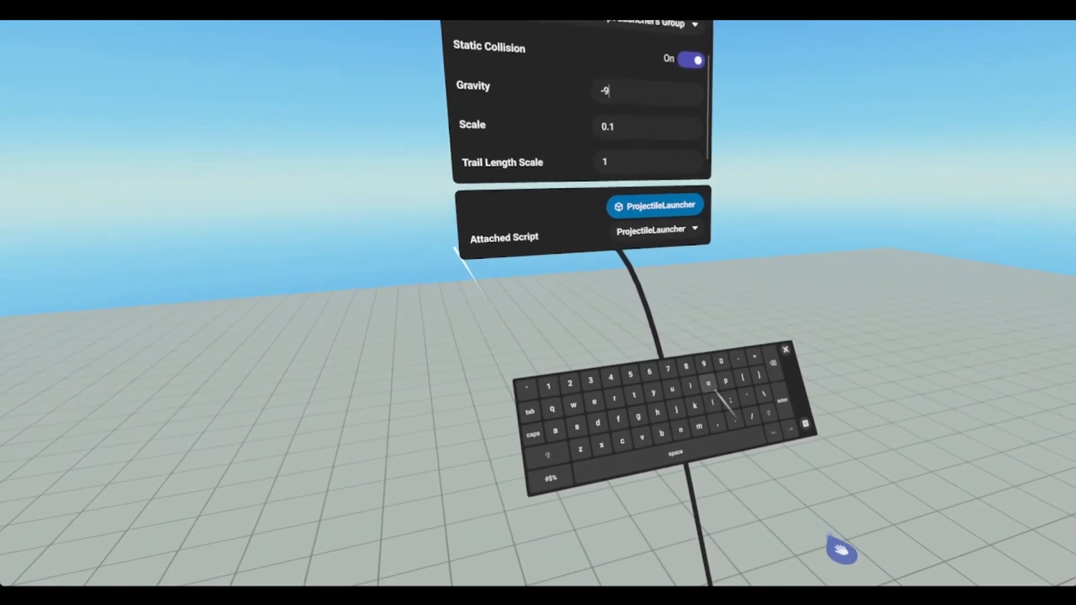
type(".81")
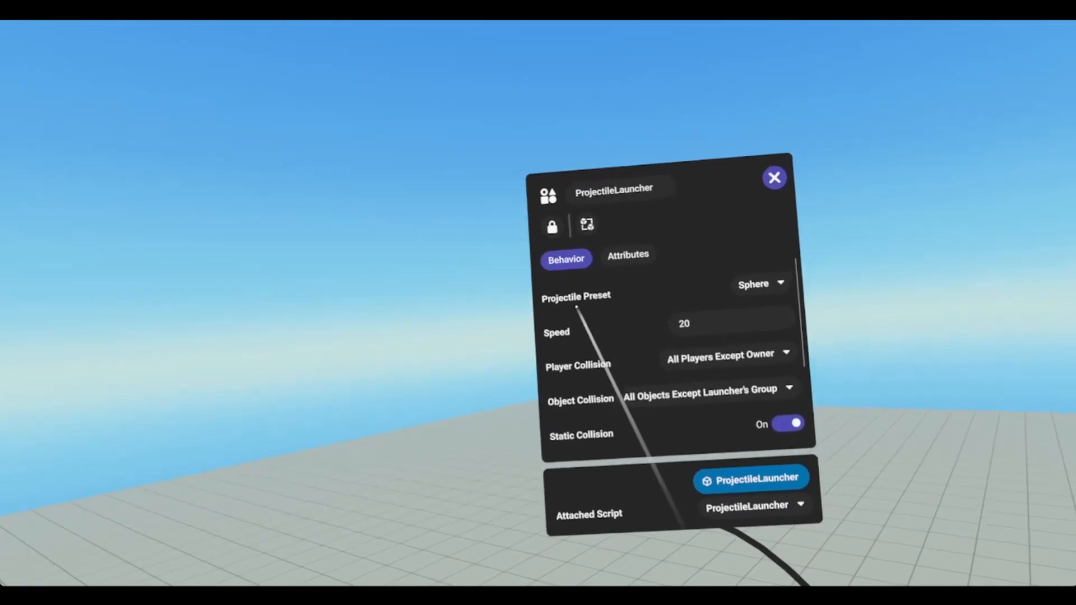
Test the Rocket projectile preset, then switch the launcher back to Sphere
left_click(759, 284)
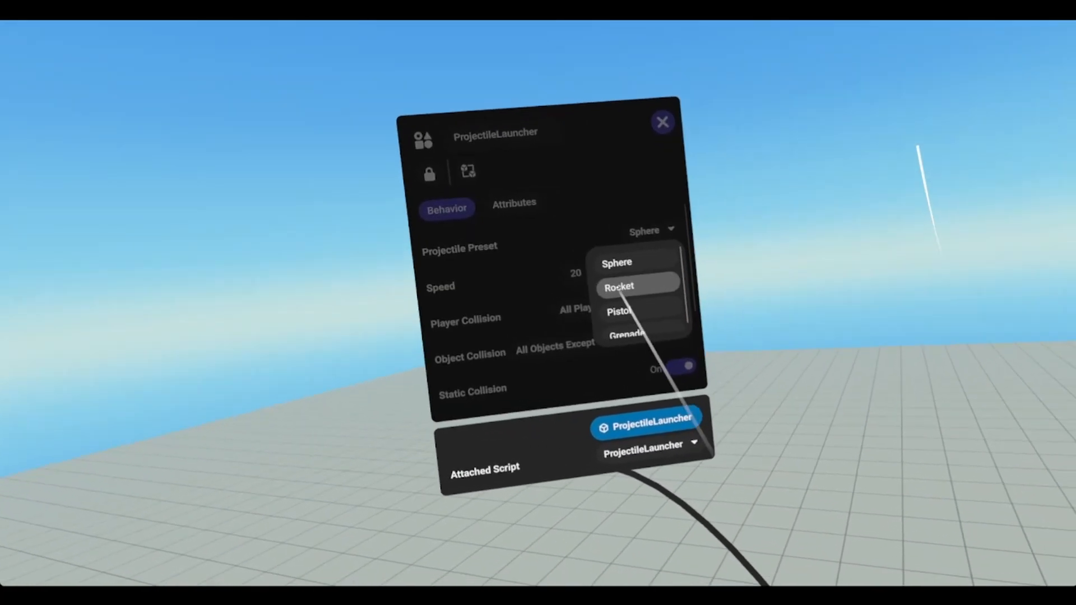
left_click(620, 286)
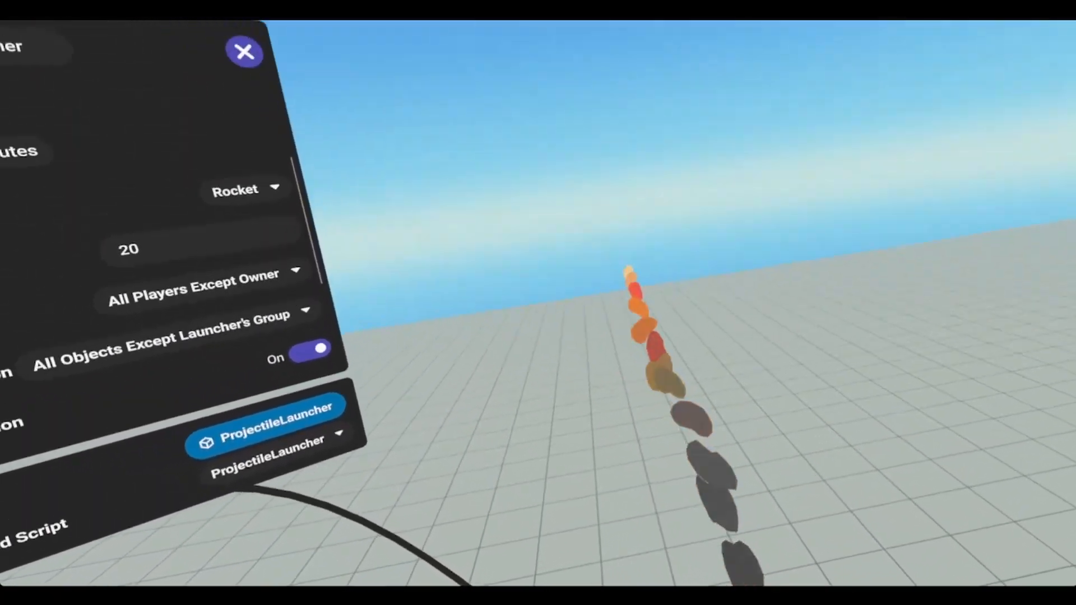
left_click(693, 287)
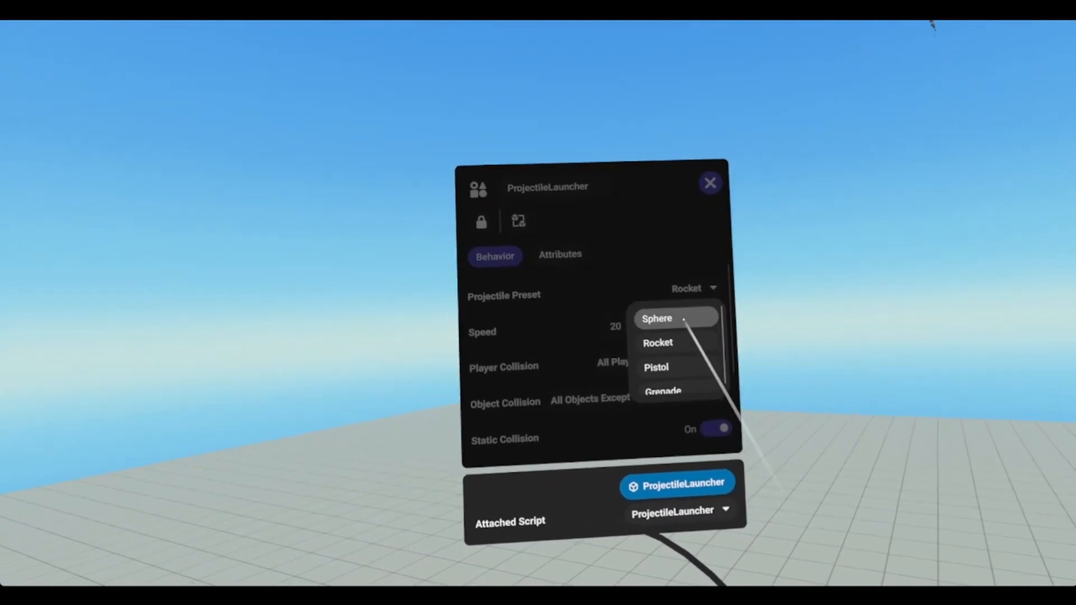
left_click(655, 367)
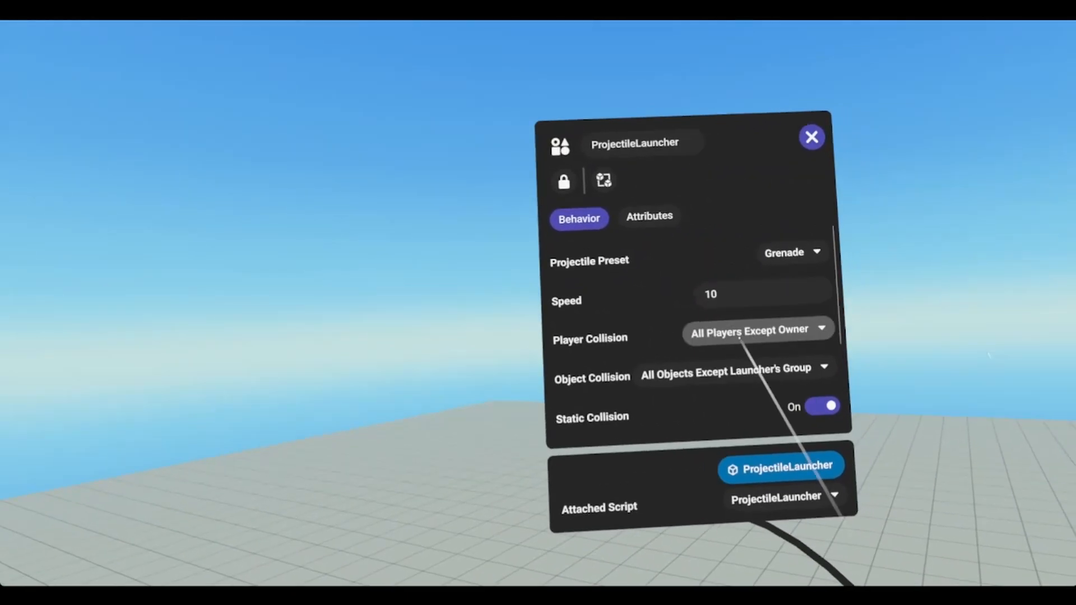
Make the launcher's projectiles collide with all players except the owner
left_click(754, 330)
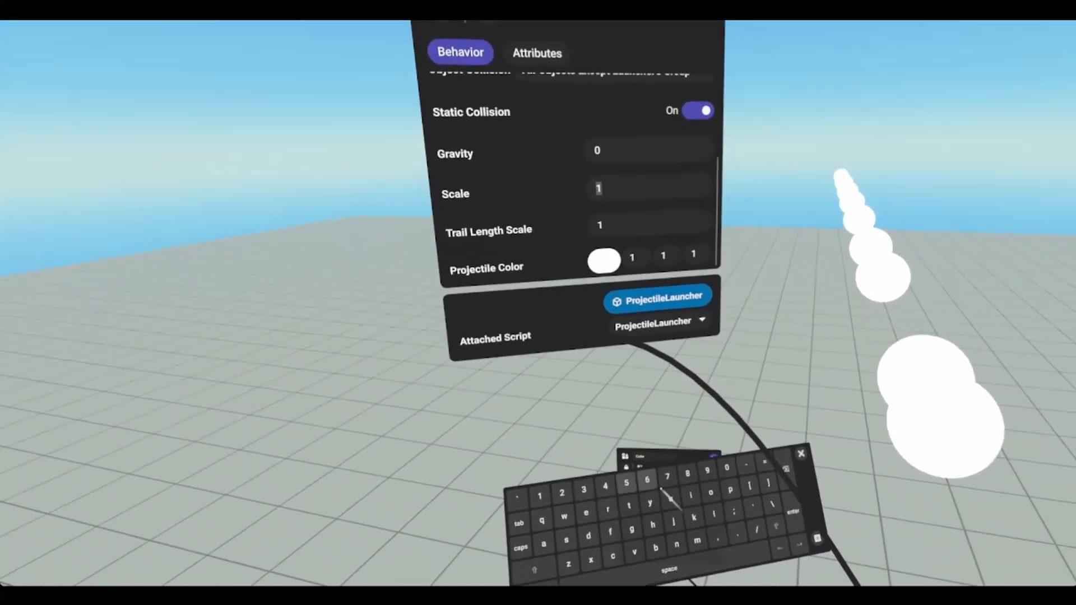
Reduce the projectile scale by entering .01
type(".01")
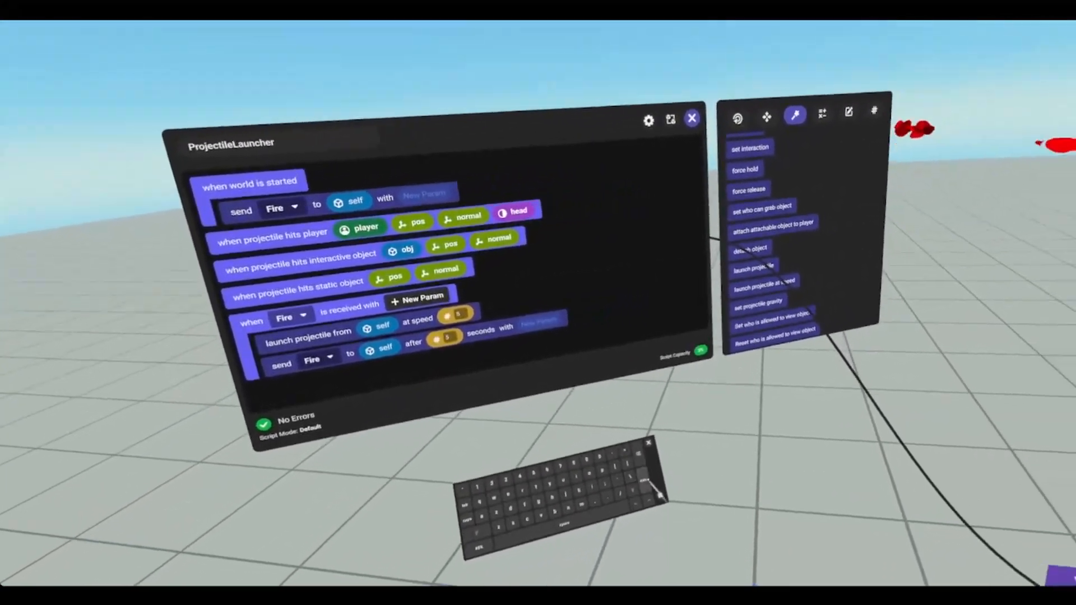
mouse_move(538, 302)
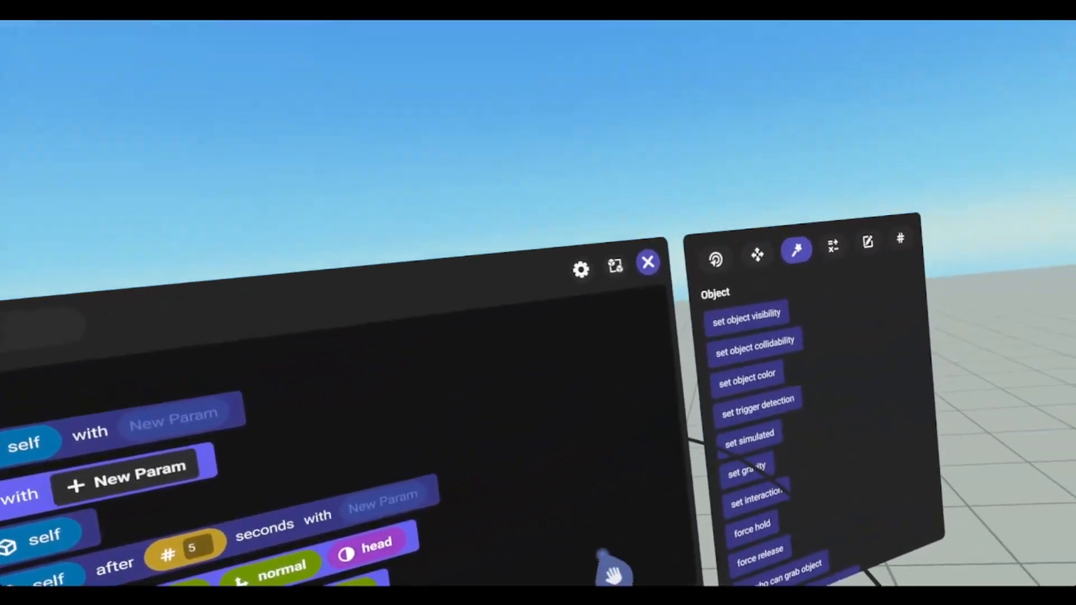
Add an Object action block beneath a projectile-hit event handler
left_click(868, 242)
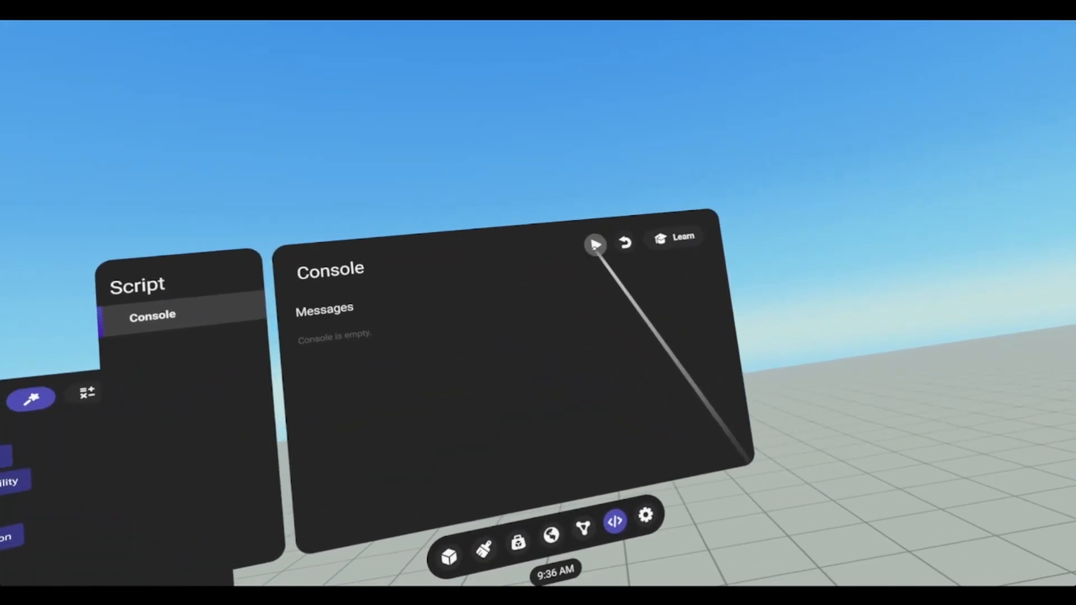
Run the world from the Console to test the script
left_click(593, 245)
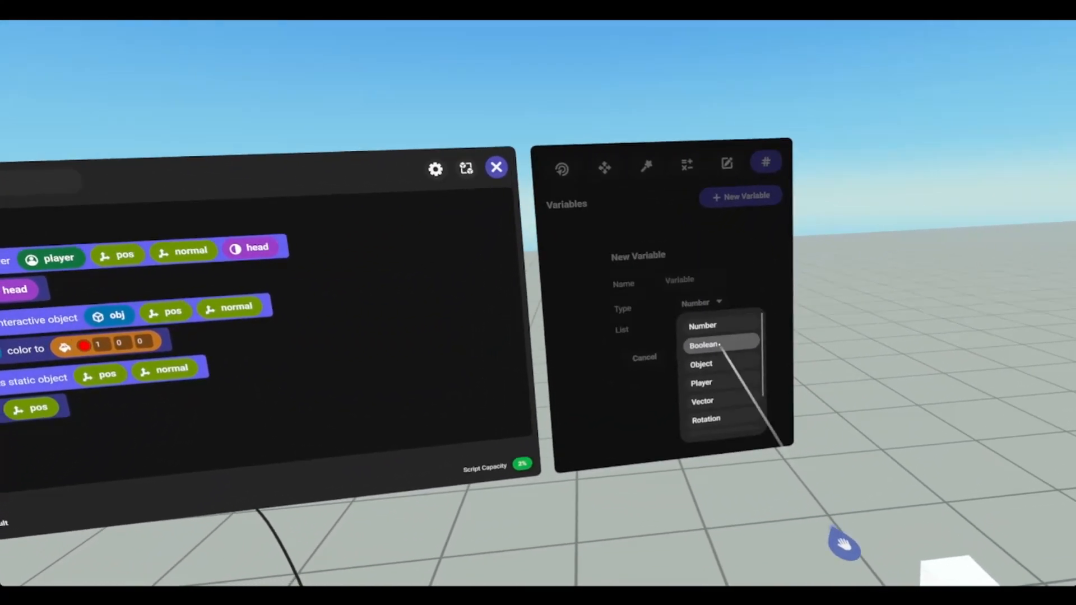
Create a new Object-type variable named 'launcher' in the script
left_click(700, 364)
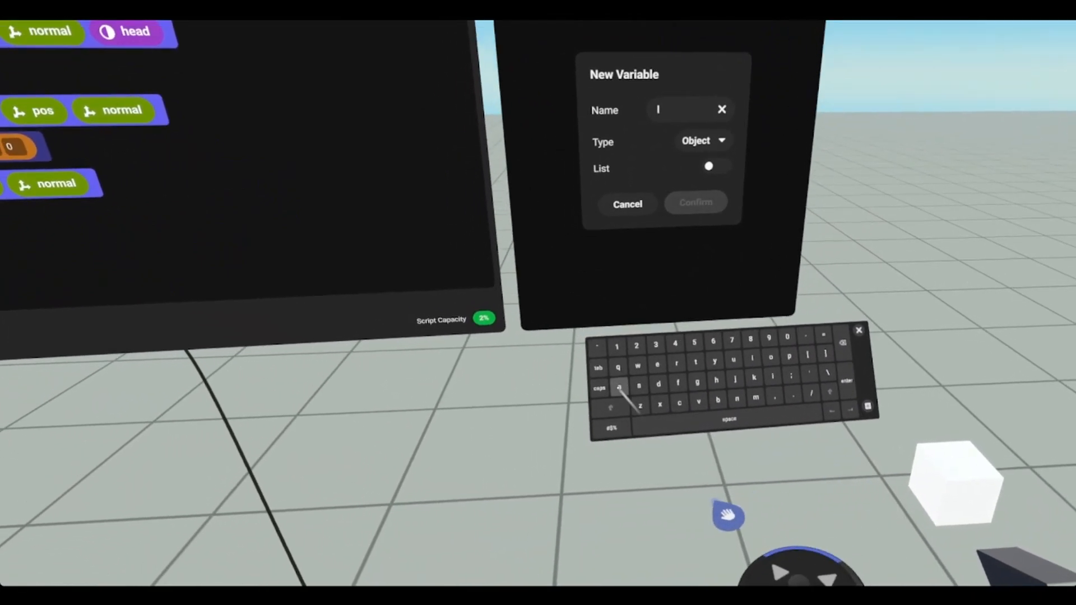
type("launch")
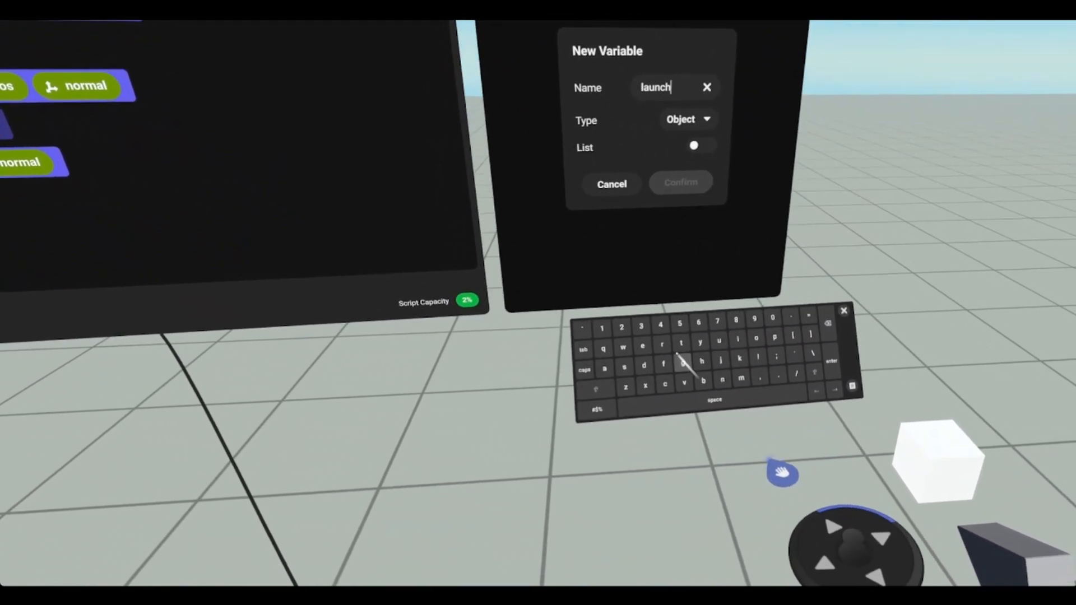
left_click(679, 182)
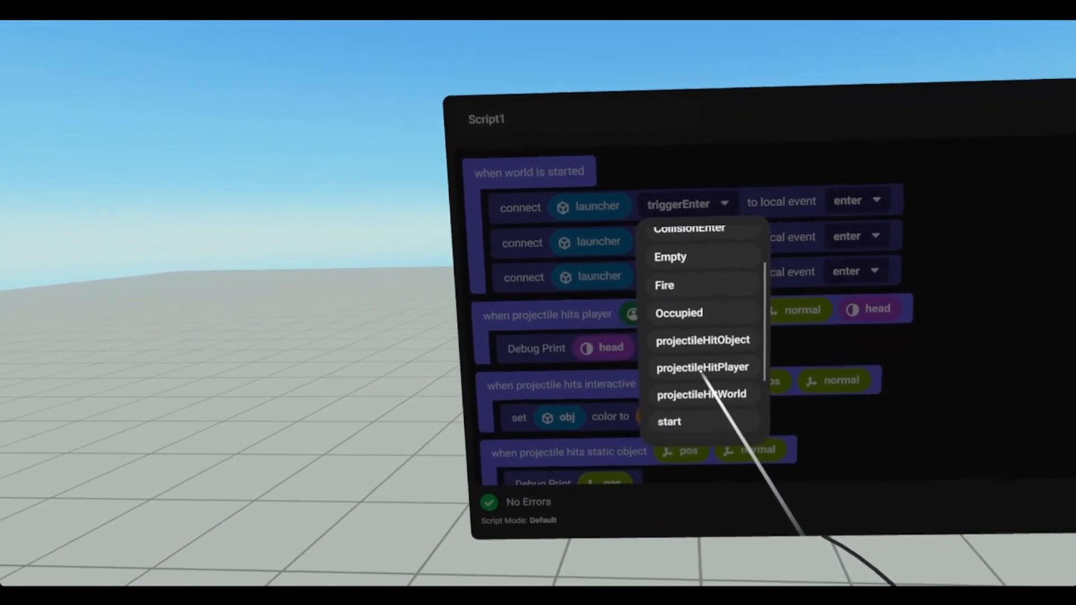
Connect the launcher's projectileHitPlayer and projectileHitObject events to their matching local events
left_click(701, 367)
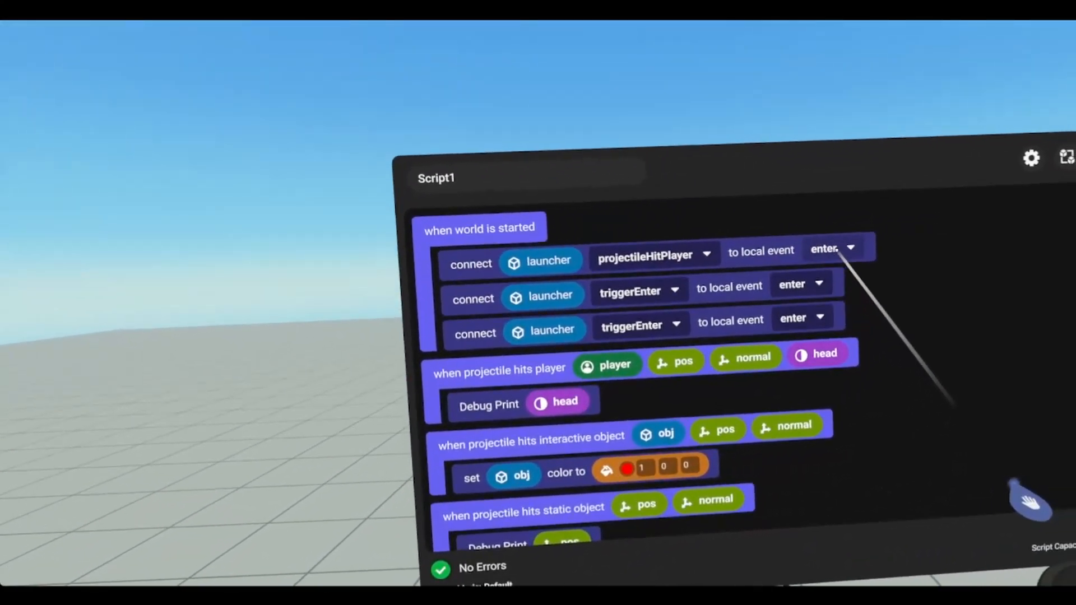
left_click(832, 247)
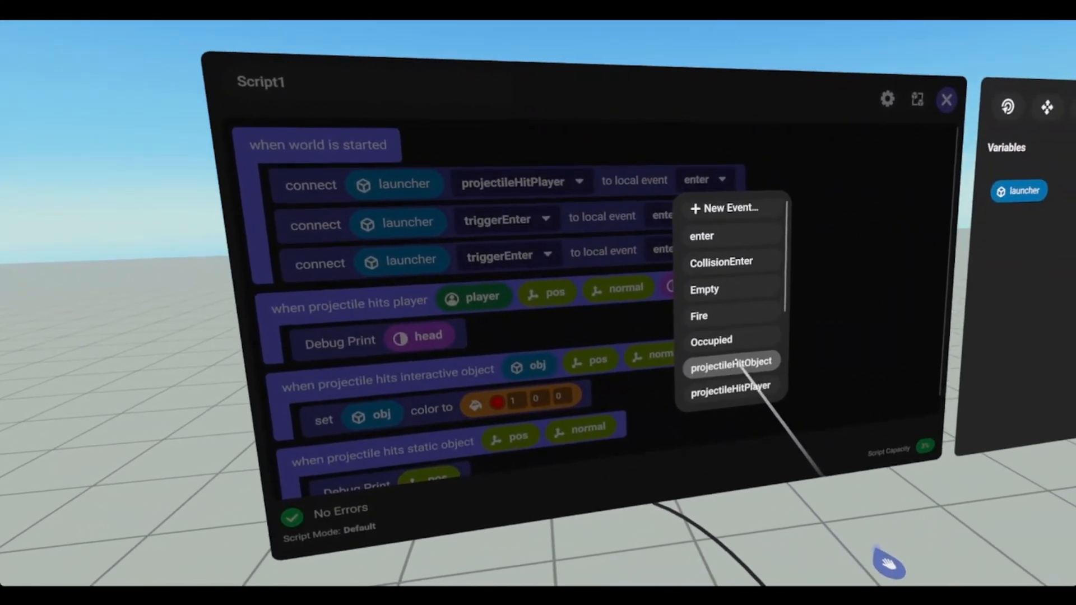
left_click(731, 385)
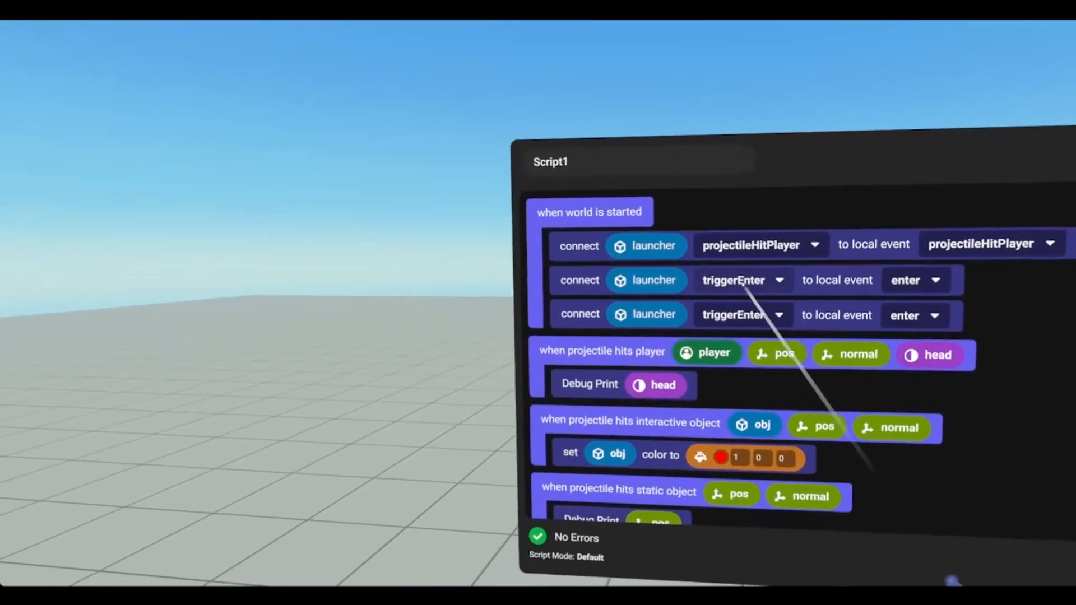
left_click(779, 314)
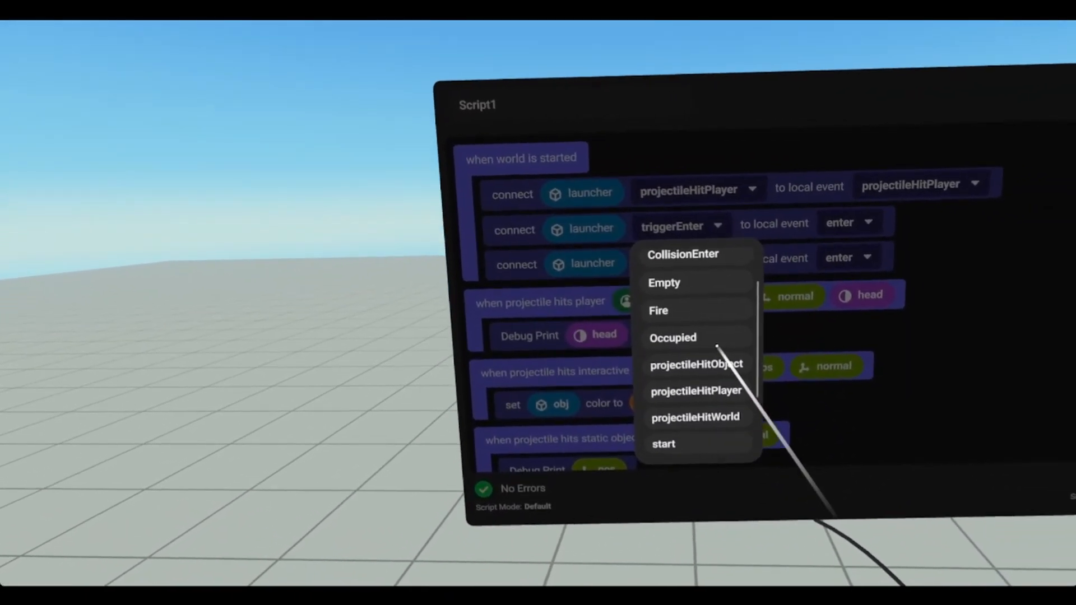
left_click(694, 364)
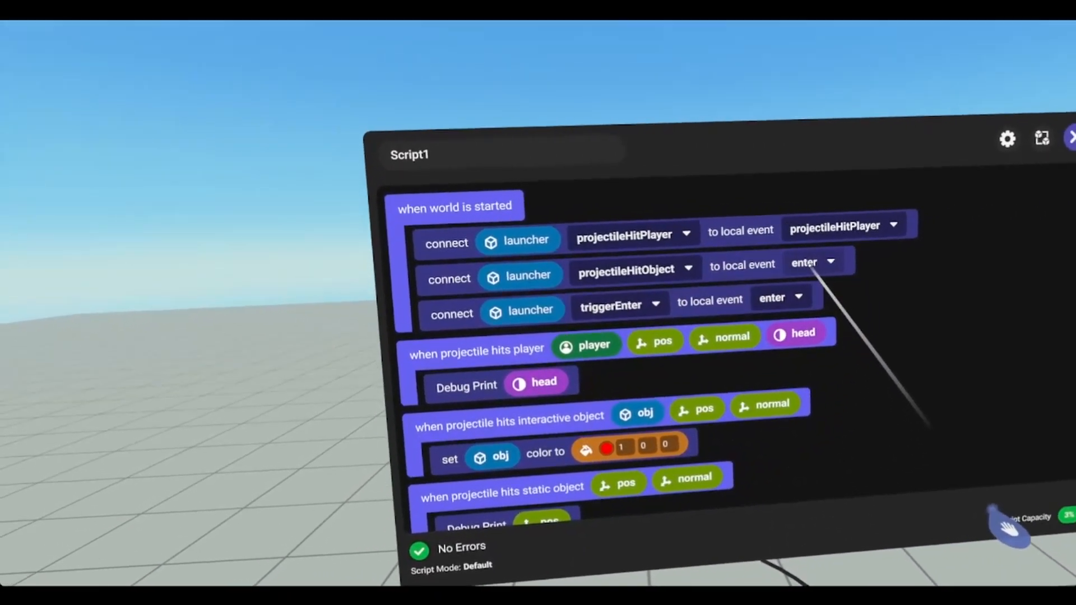
left_click(824, 262)
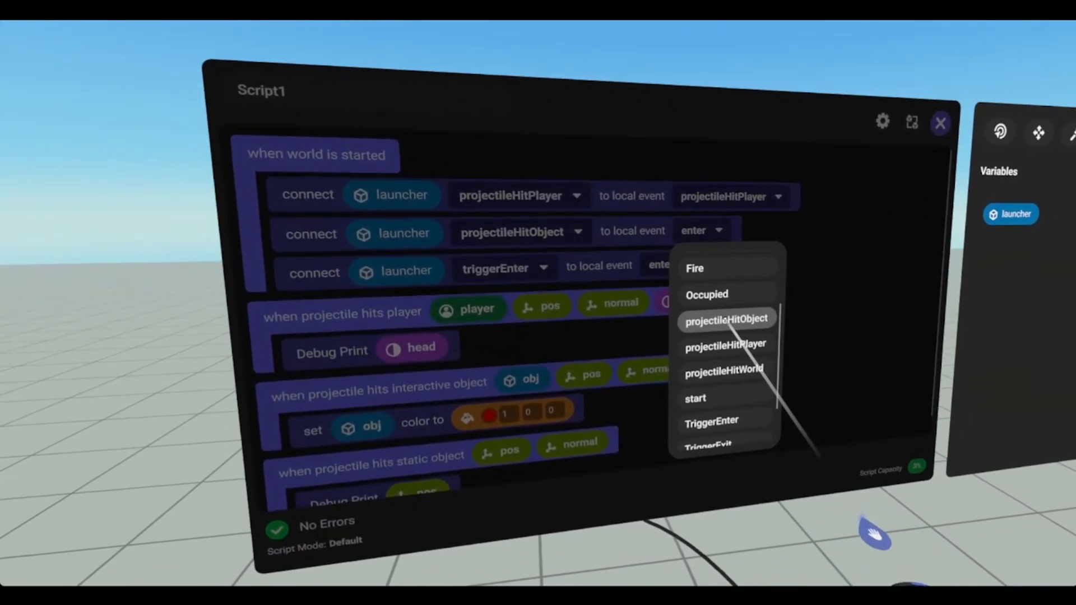
left_click(726, 318)
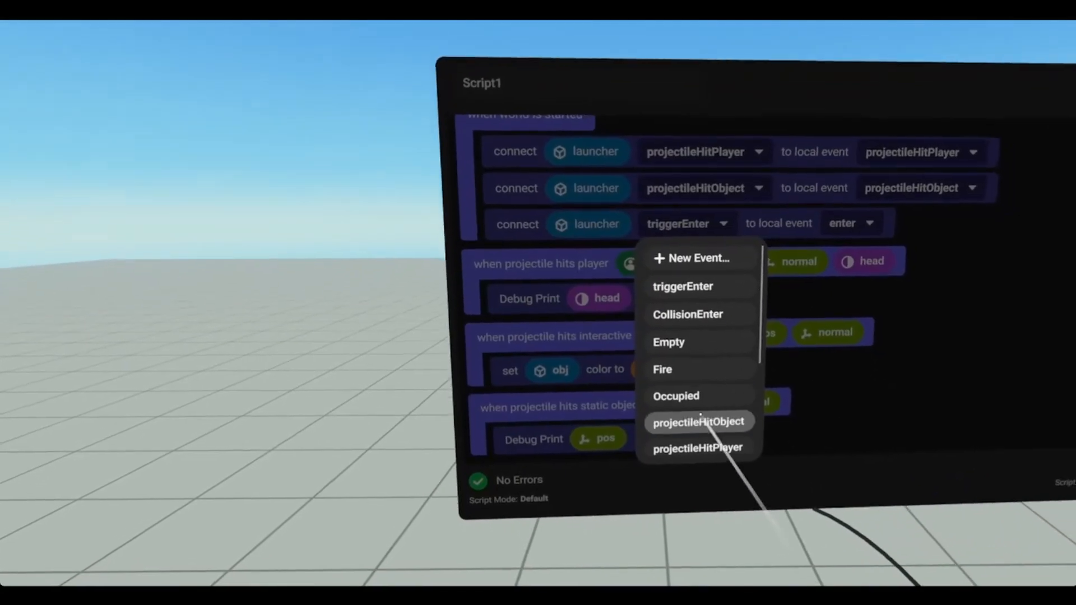
Connect the launcher's projectileHitWorld event to its matching local event
left_click(699, 422)
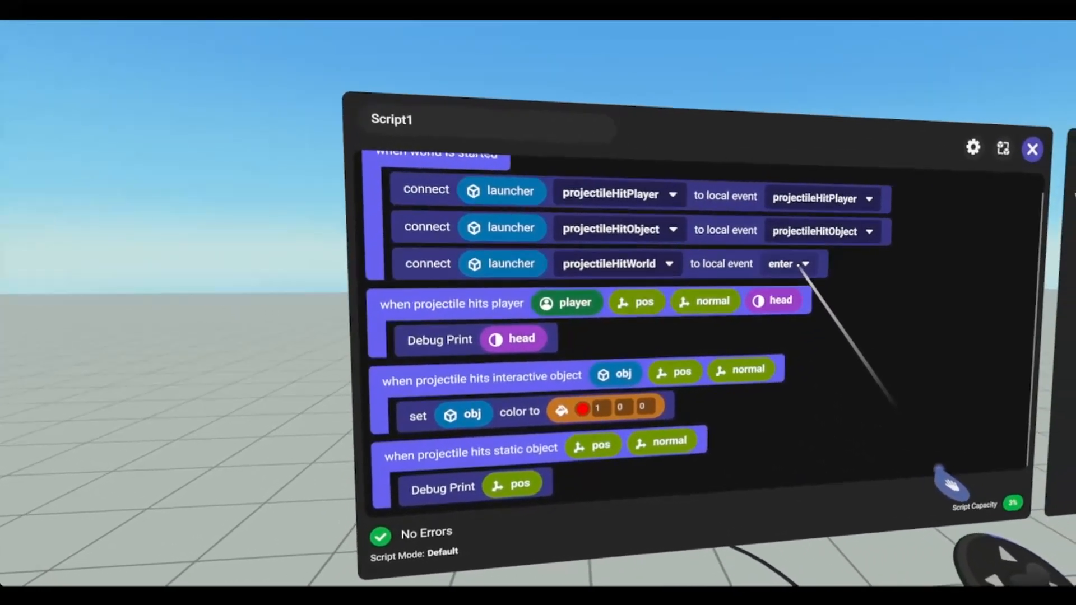
left_click(788, 263)
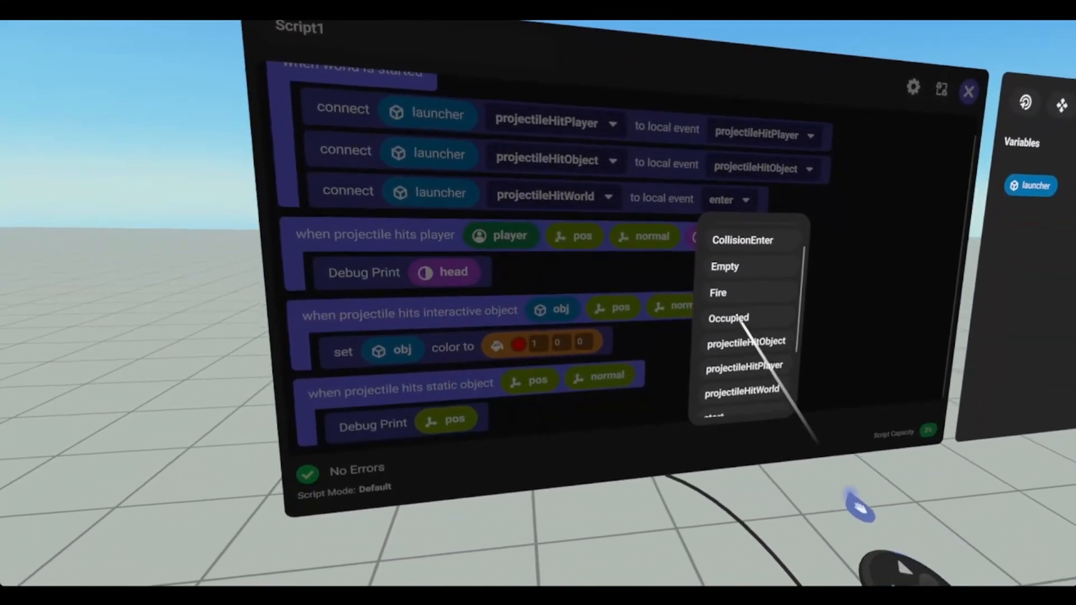
left_click(742, 391)
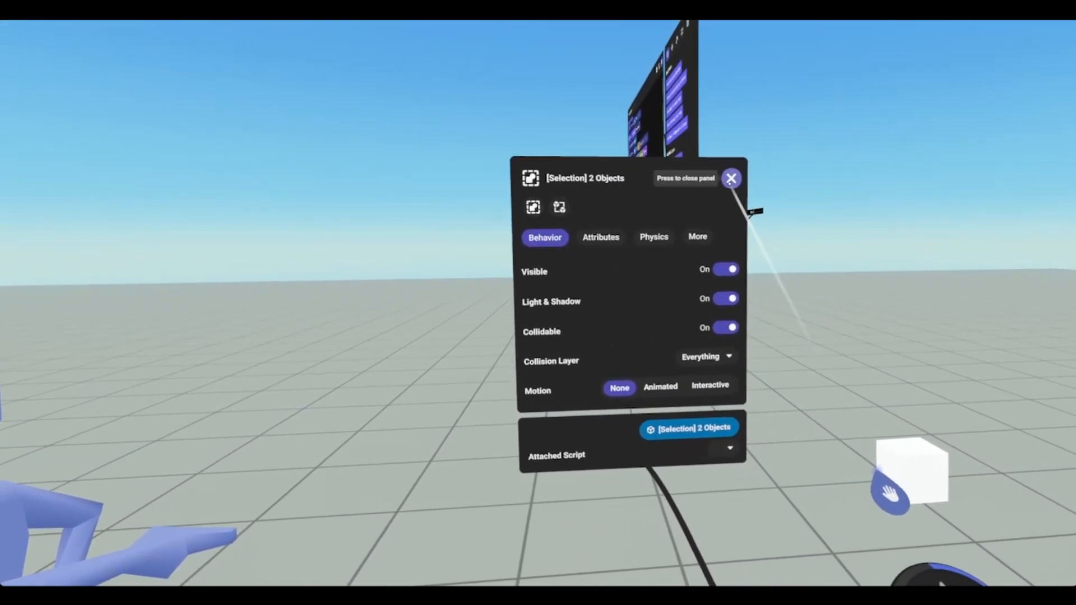
Group the two objects and turn on Use Grab Lock for the group
left_click(731, 178)
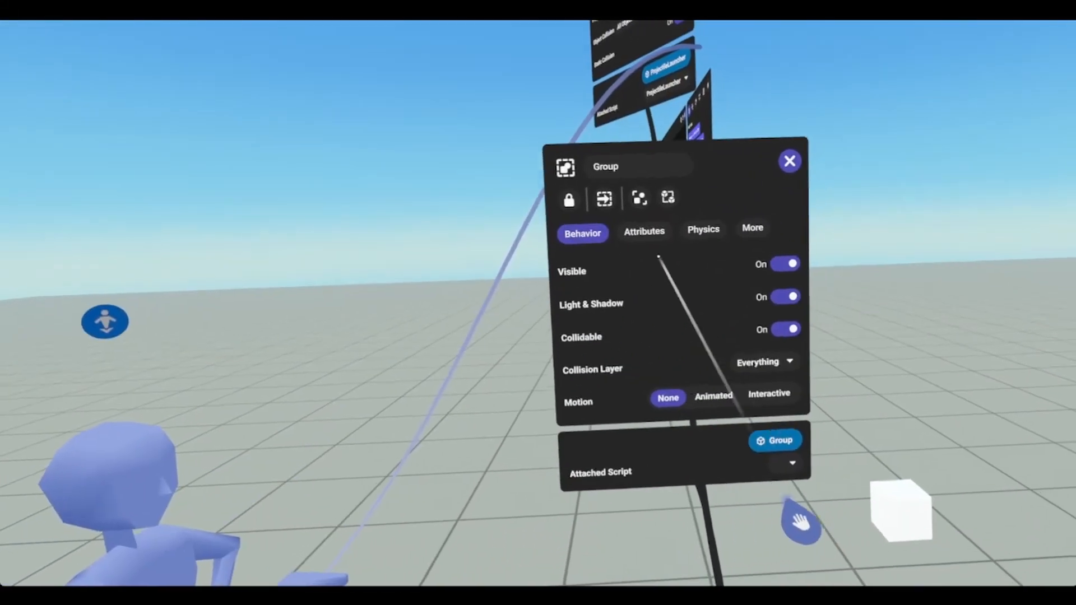
left_click(769, 393)
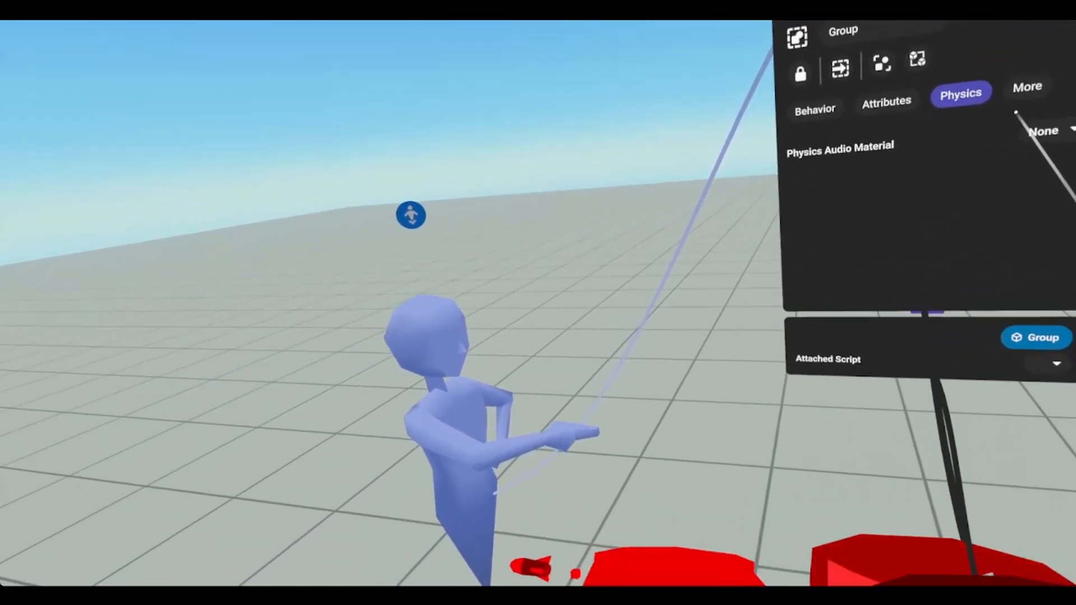
left_click(1027, 86)
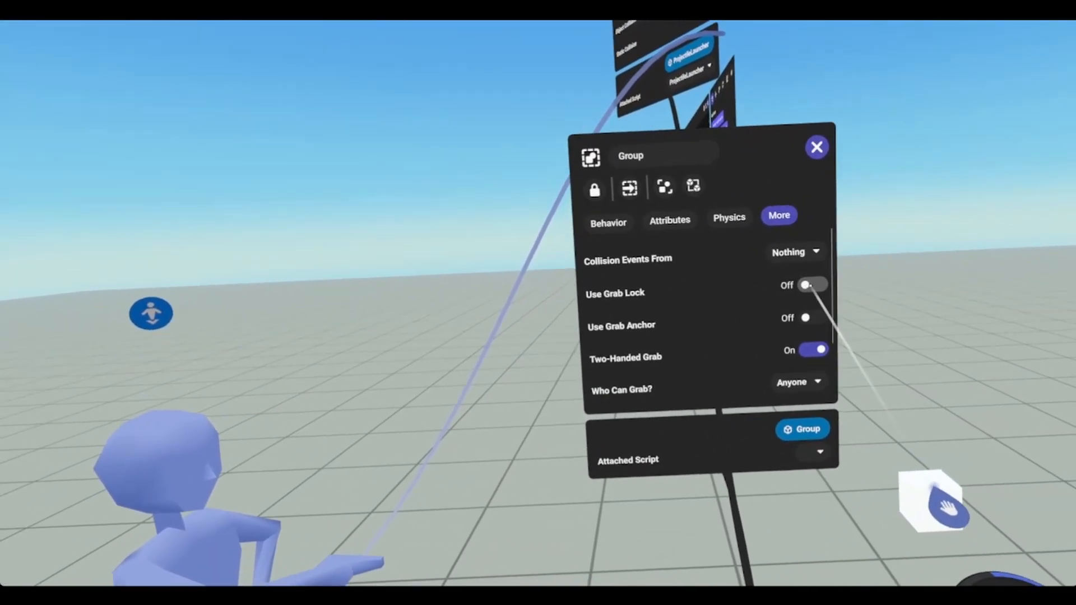
left_click(813, 285)
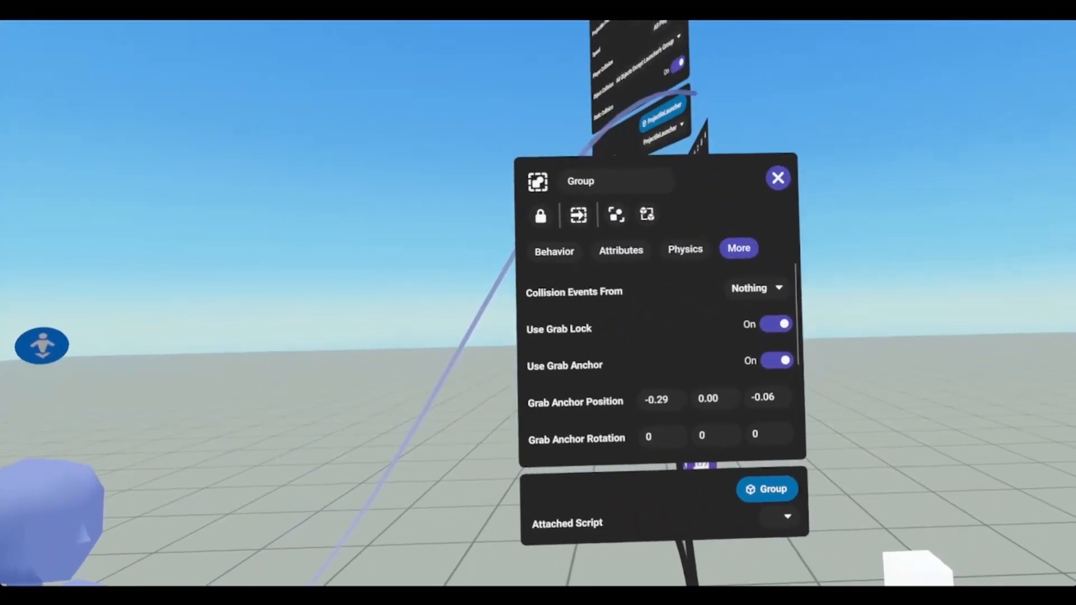
Review the ProjectileLauncher's Rocket preset, speed 1, and all-player and all-object collision settings
scroll("down", 3)
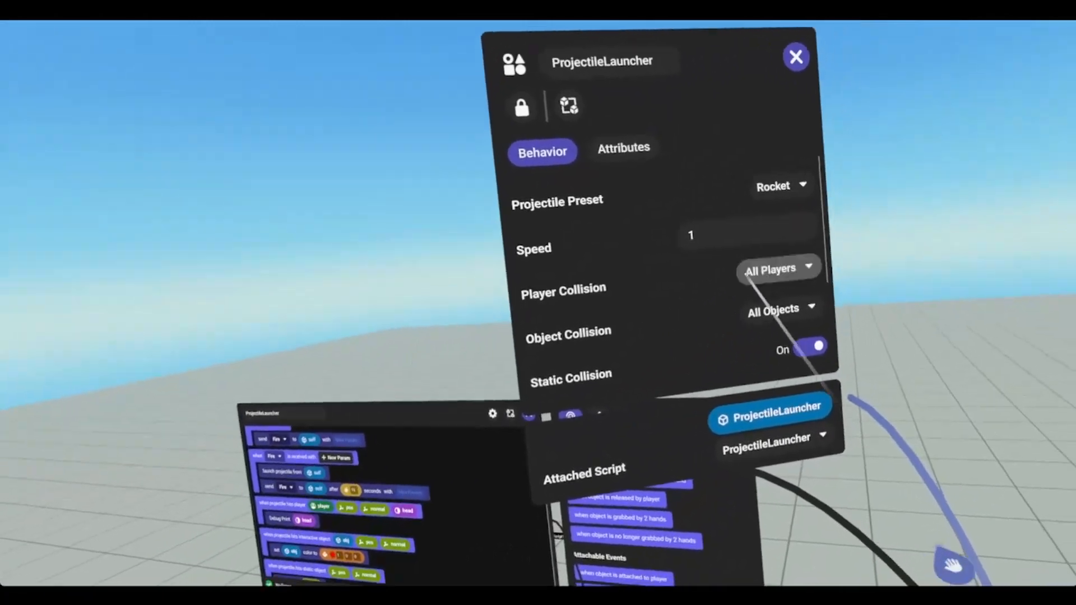
Bring up the ProjectileLauncher script in the script editor
left_click(780, 309)
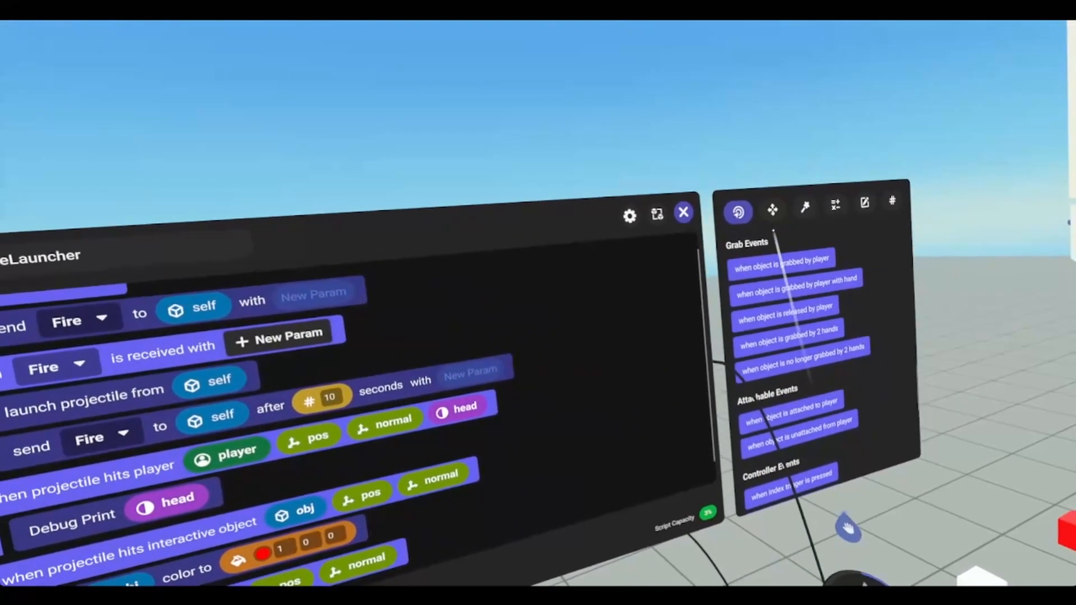
Add a 'gun' Object variable and connect gun's indexTriggerDown to a local event
left_click(891, 202)
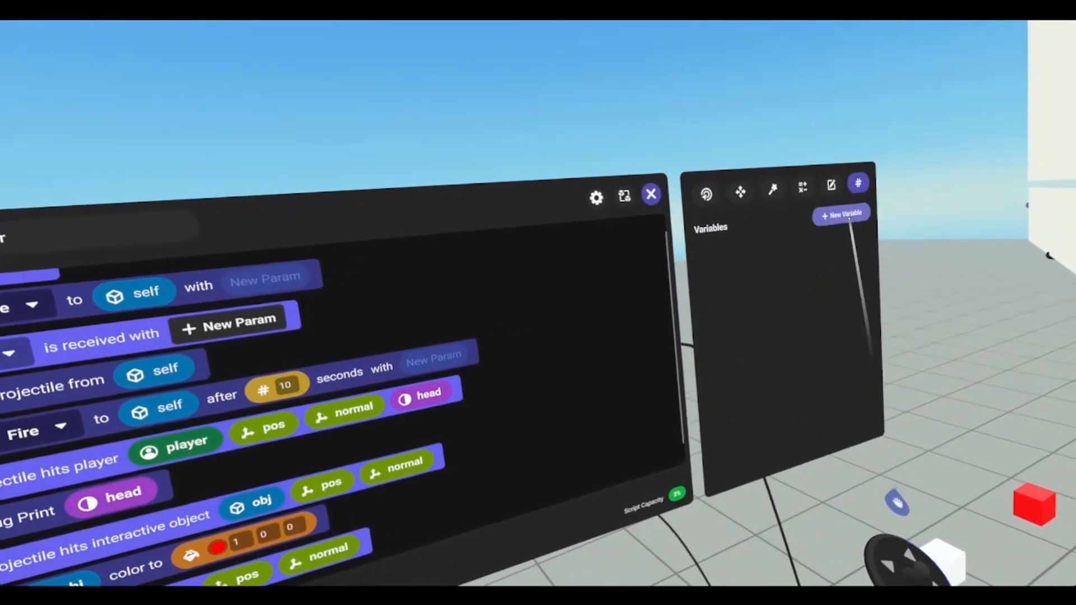
left_click(840, 214)
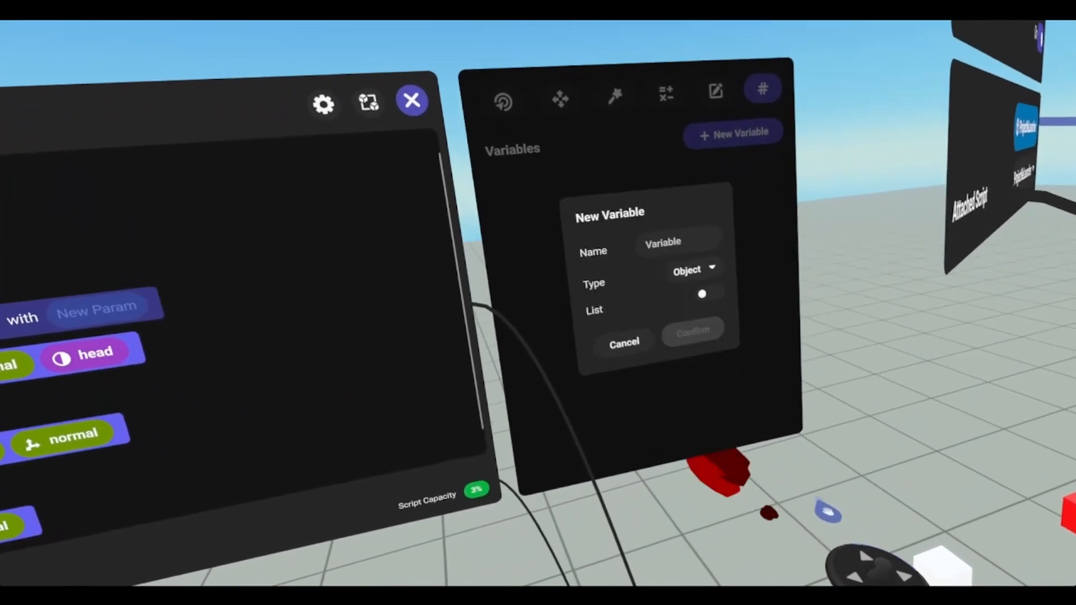
left_click(675, 242)
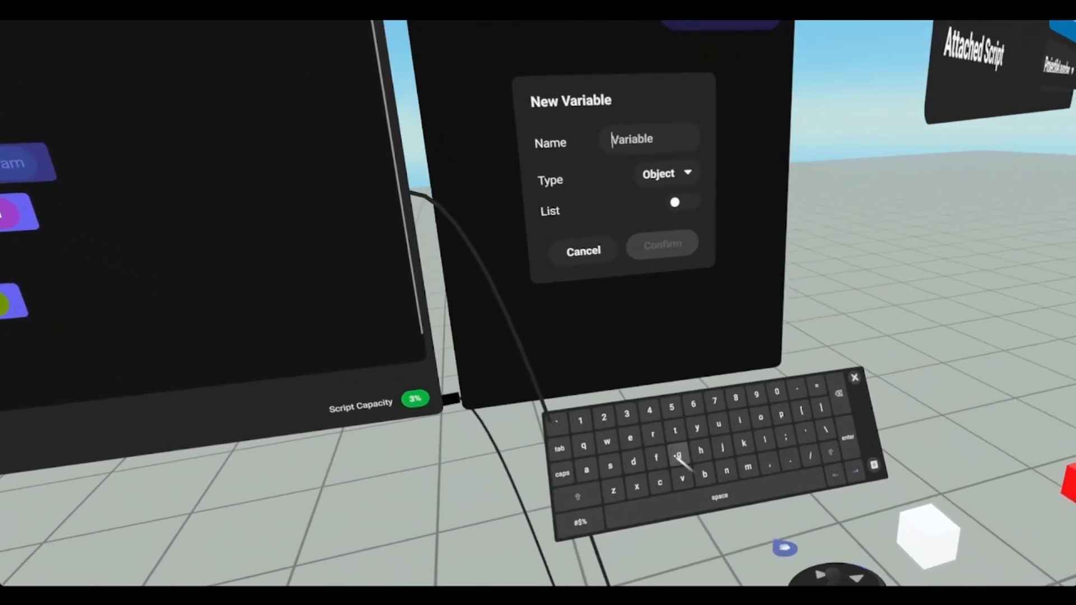
type("gun")
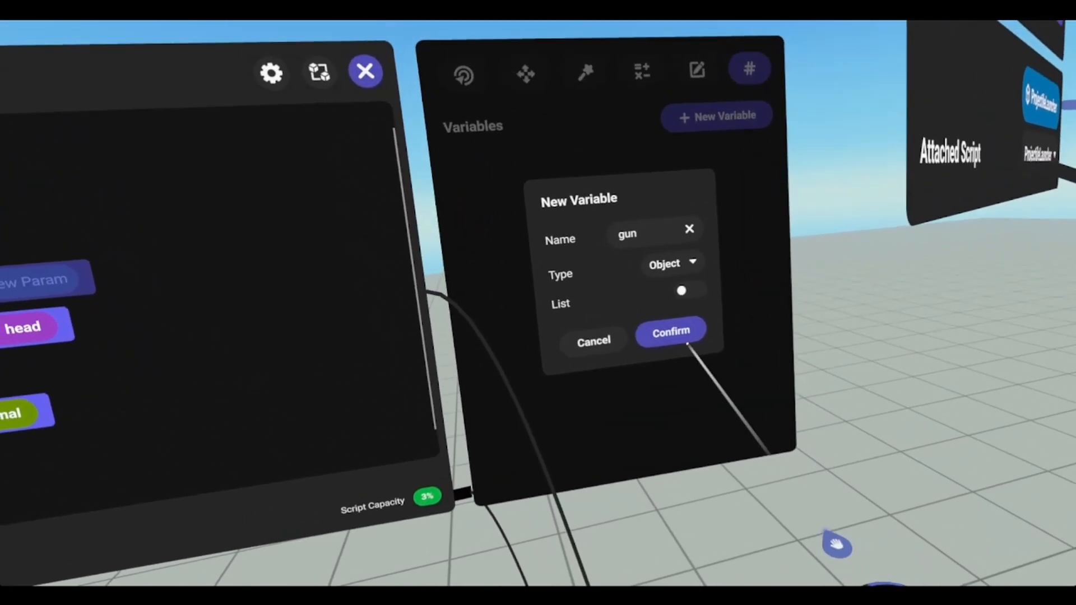
left_click(670, 331)
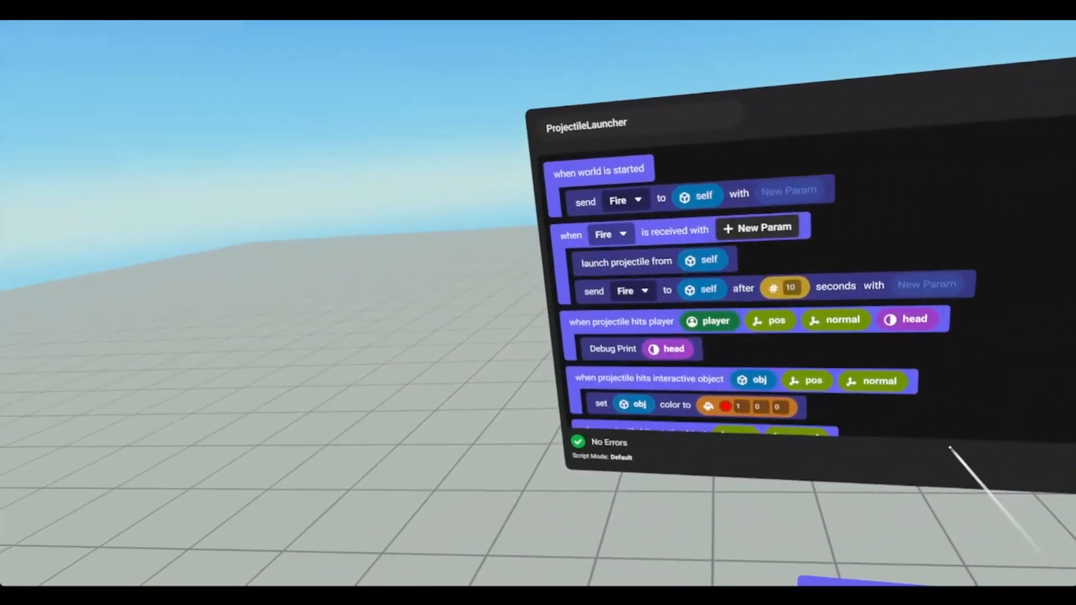
scroll("down", 3)
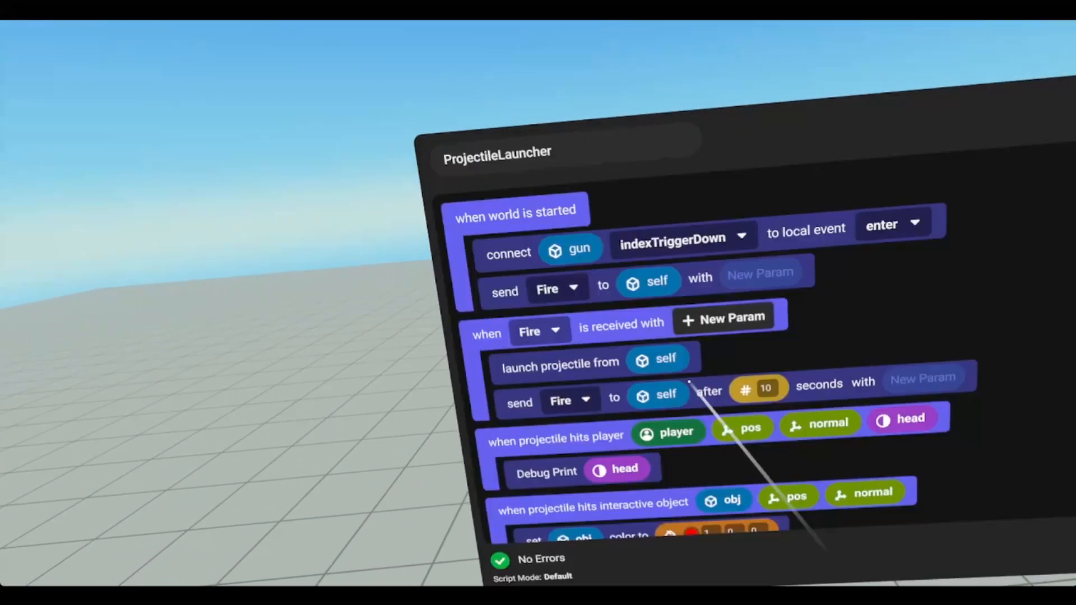
left_click(891, 223)
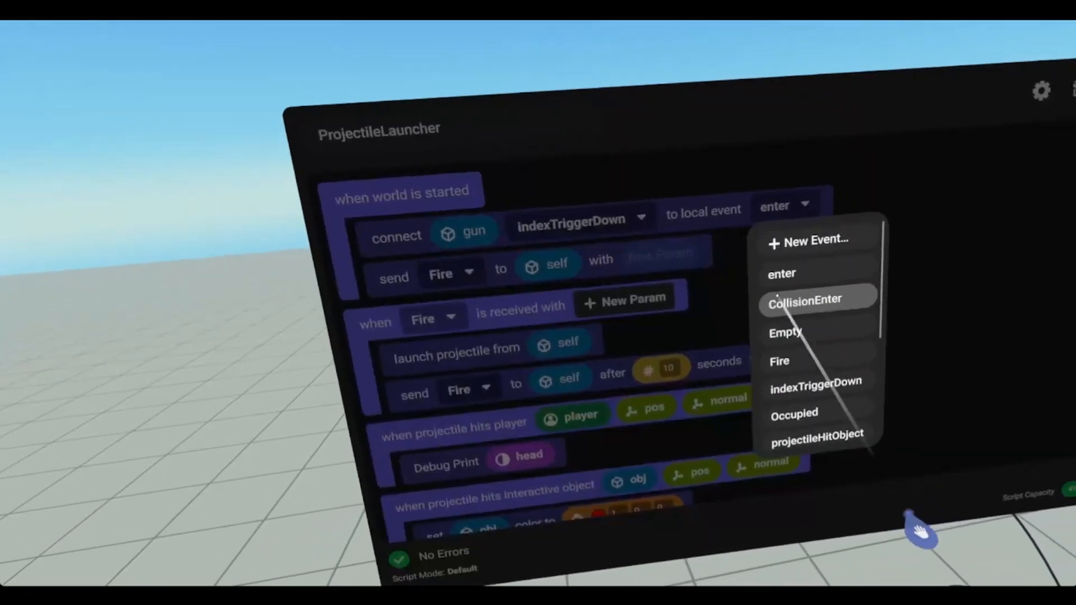